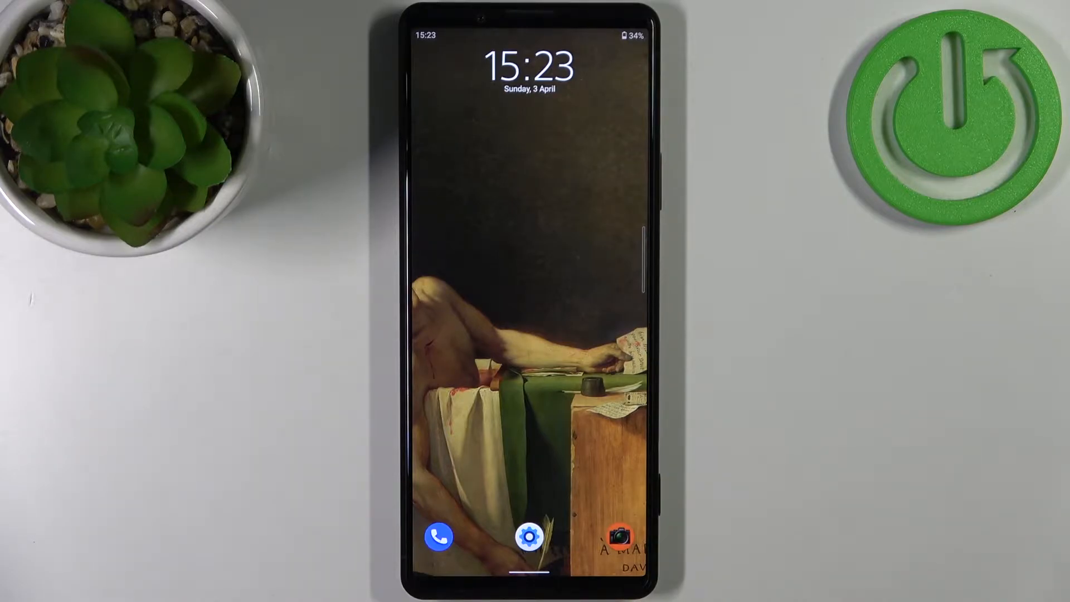
Launch Settings from the home screen and scroll its main category list.
left_click(529, 536)
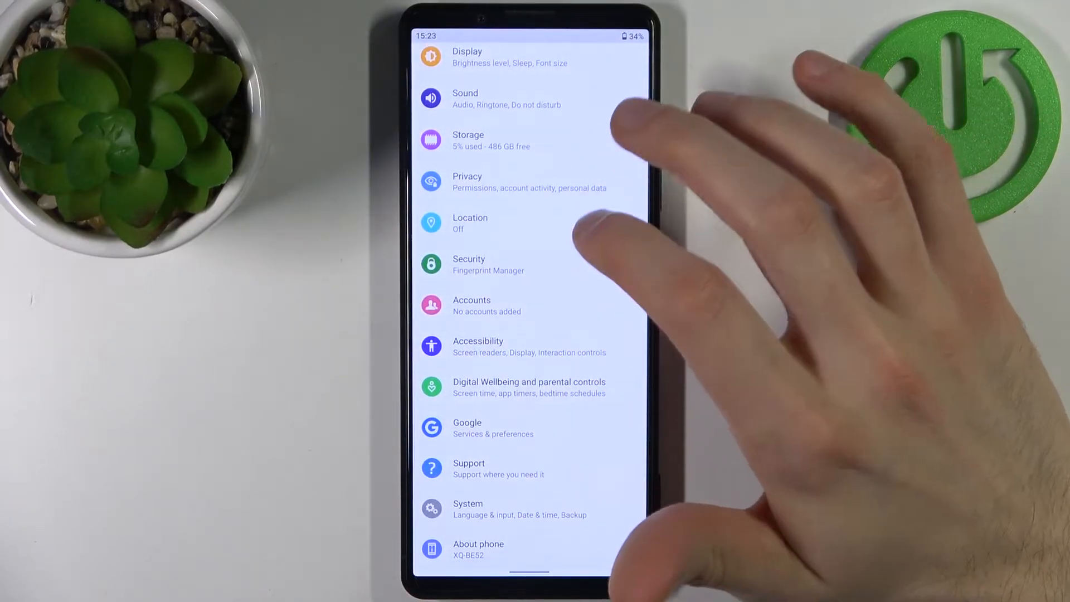
scroll("down", 3)
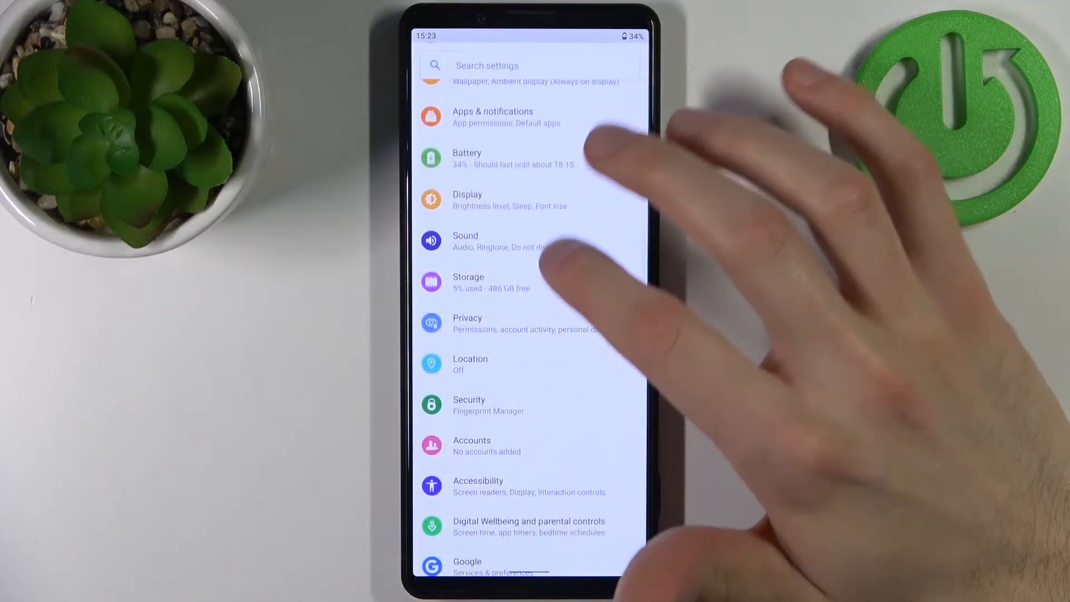
Go into Display settings and reach the section holding Night Light.
left_click(467, 199)
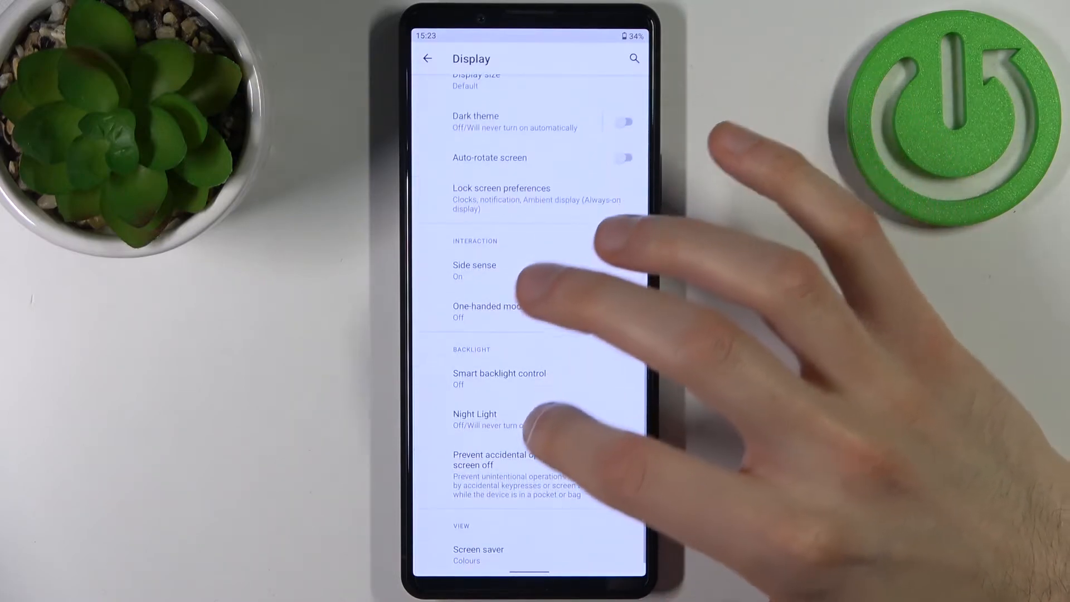
Enter the Night Light page and use 'Turn off now' to remove the amber tint.
left_click(474, 419)
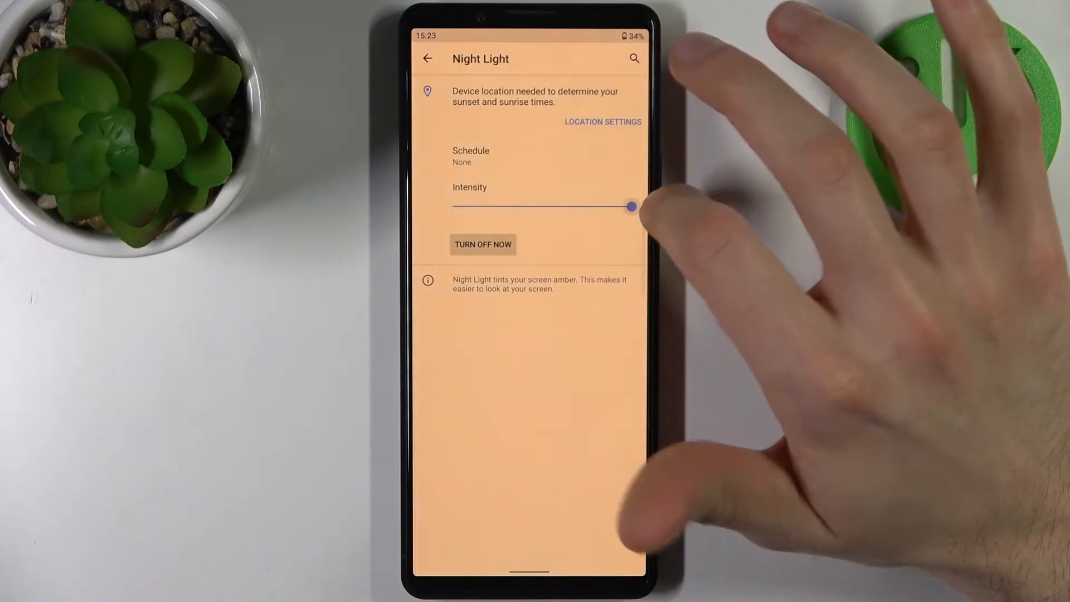
left_click(470, 156)
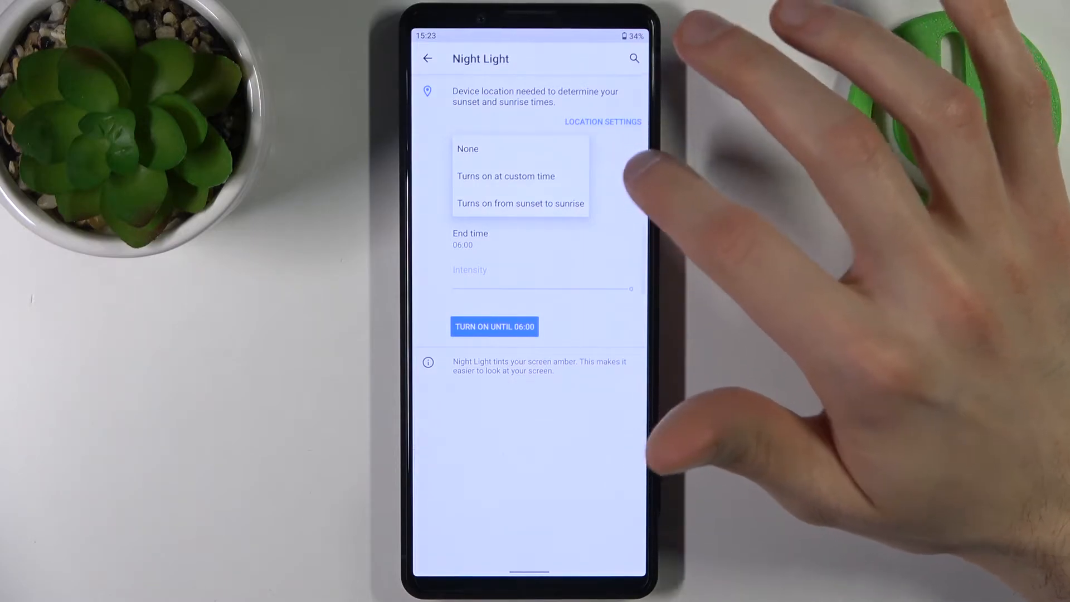
Choose a 22:00–06:00 custom-time schedule, then set the schedule back to None.
left_click(506, 176)
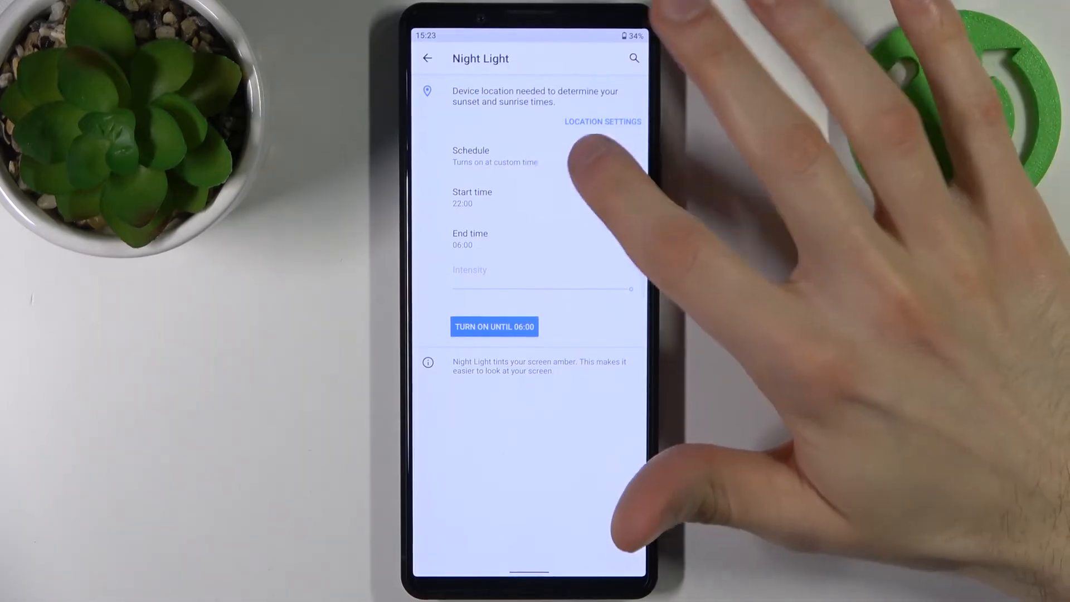
left_click(494, 156)
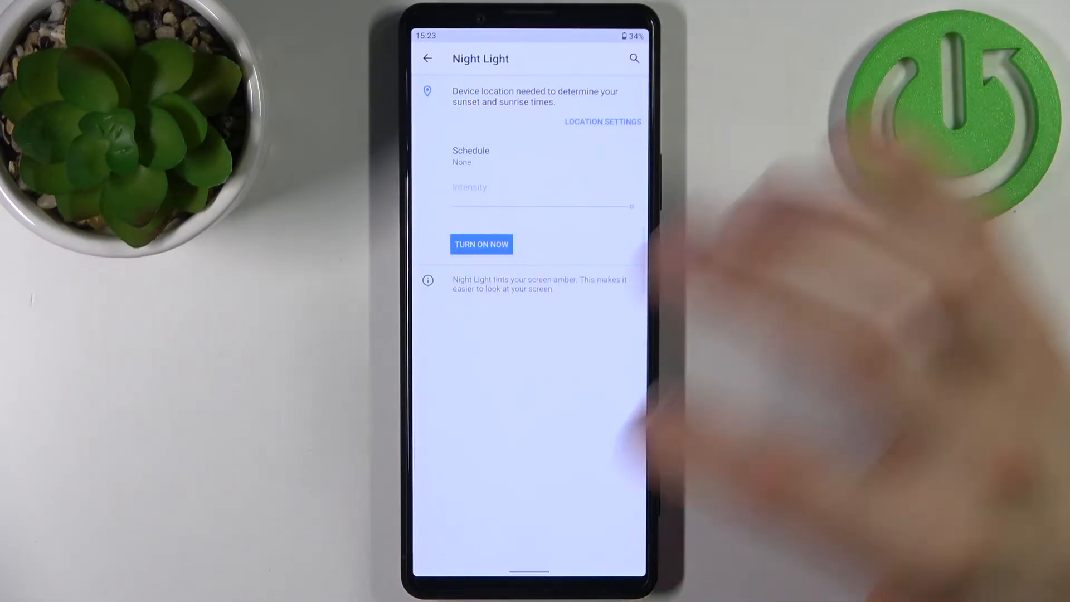